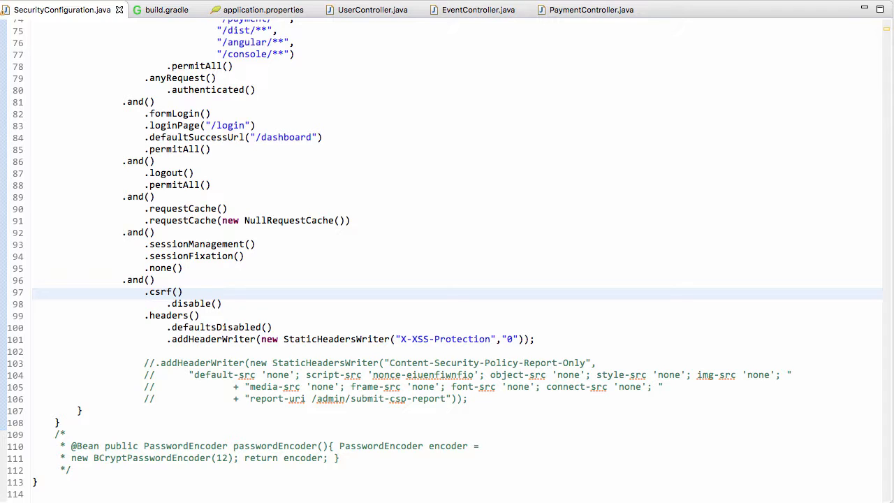
View the updateProfile POST mapping in UserController.java
click(144, 292)
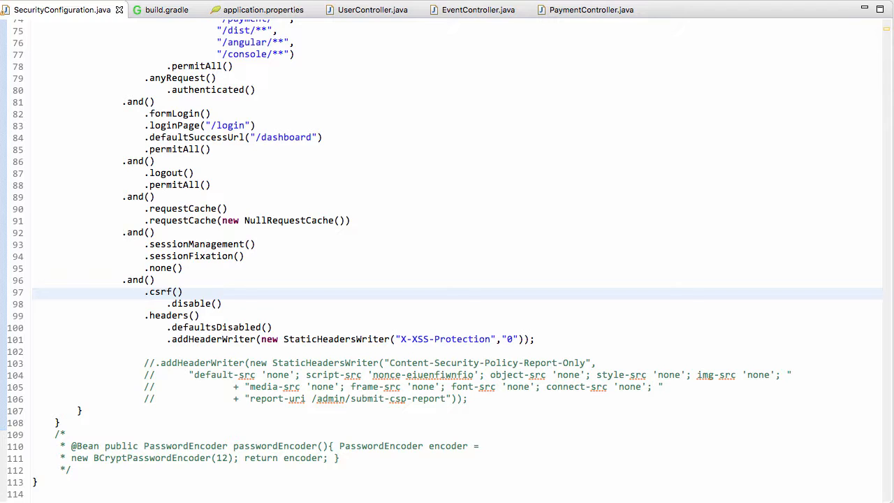
click(144, 291)
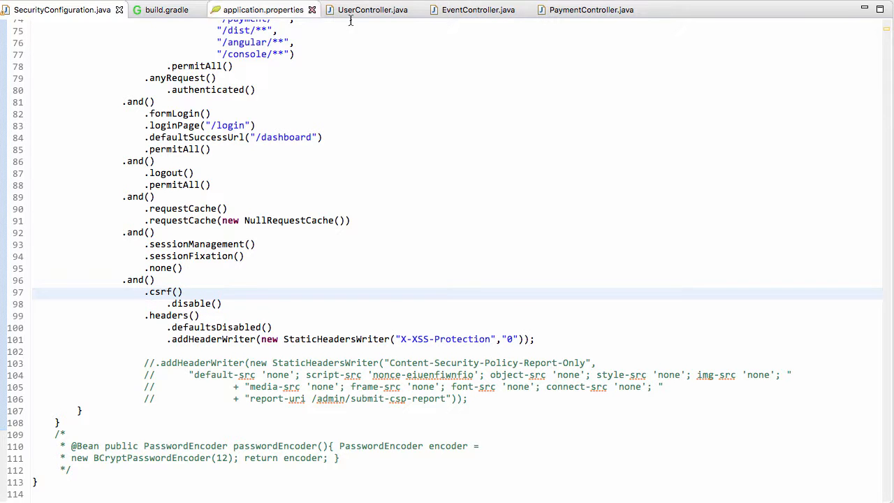
click(372, 10)
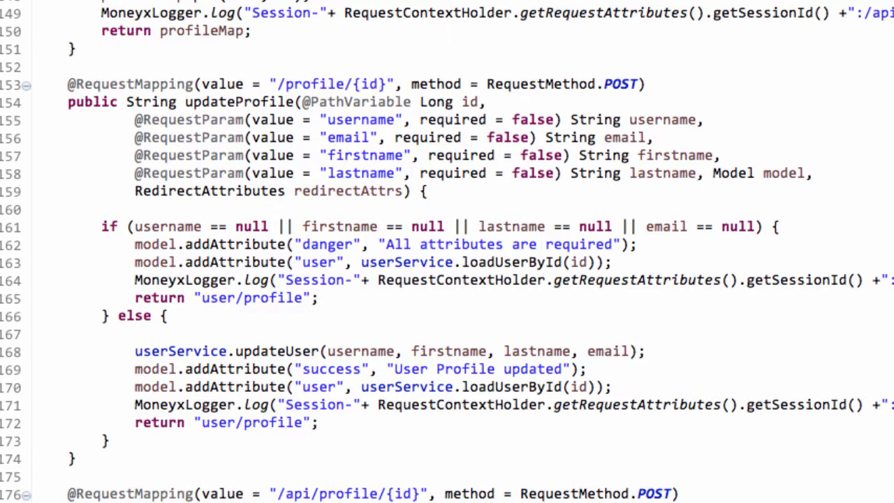
click(387, 350)
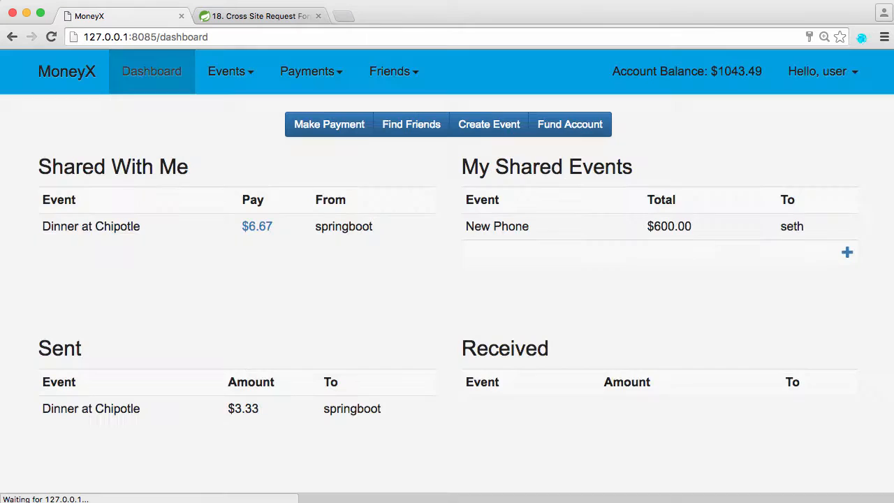
Change the MoneyX profile's first name to New and submit the update
click(823, 71)
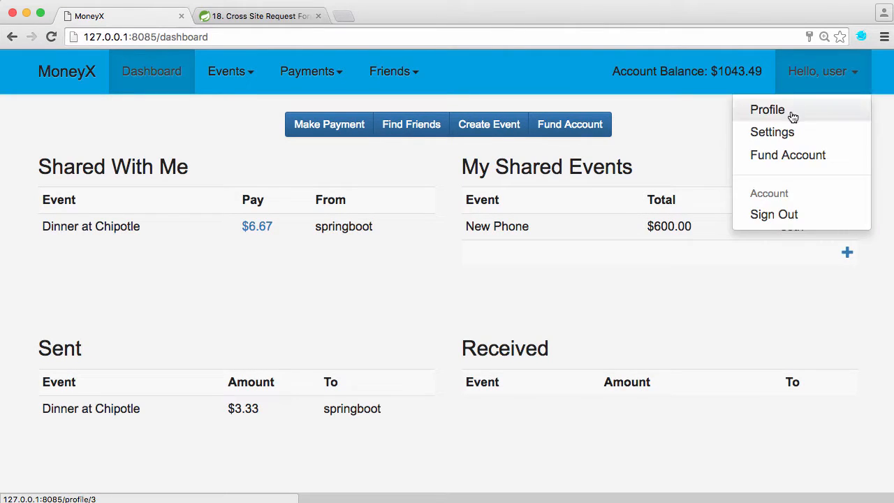
click(767, 109)
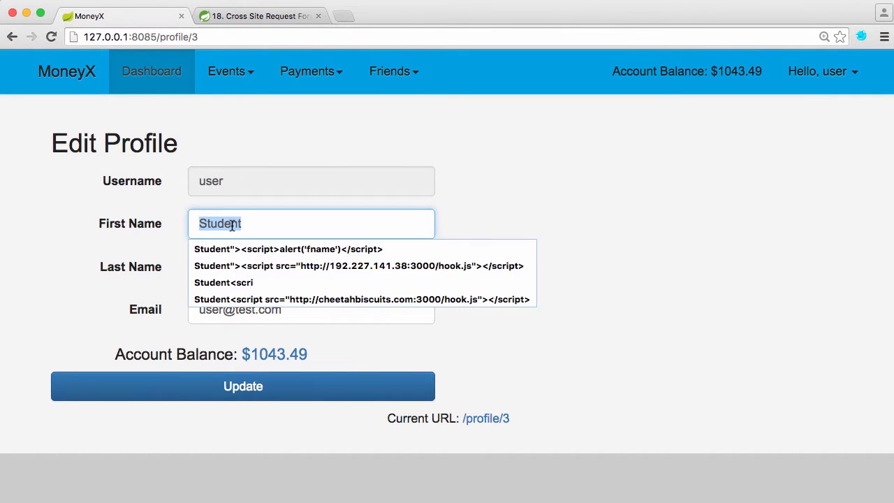
text(New)
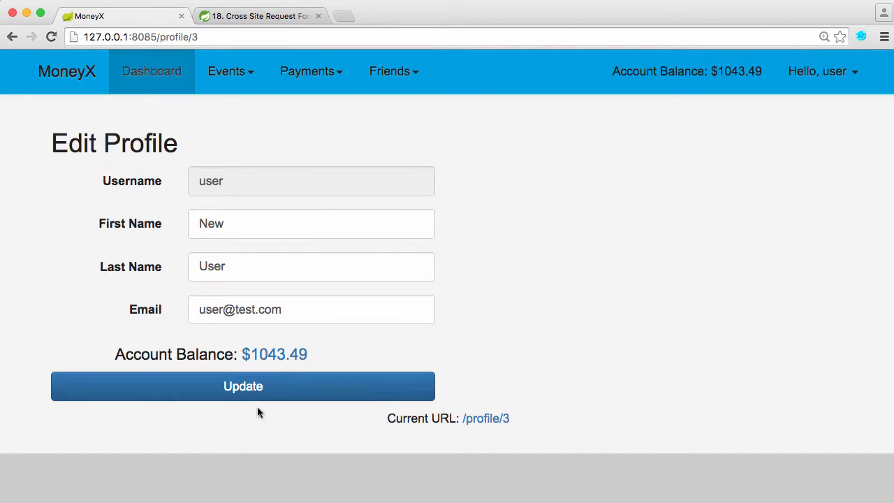
click(243, 386)
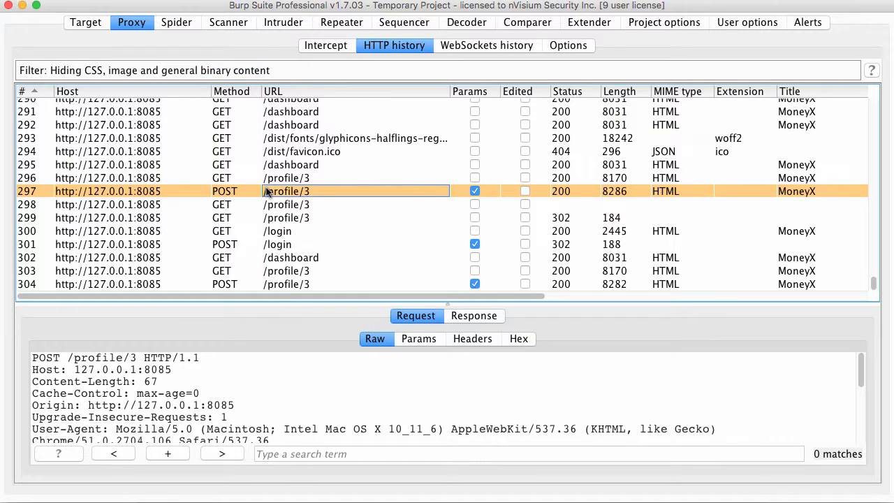
Generate a CSRF PoC from the POST /profile/3 proxy history entry
right_click(286, 191)
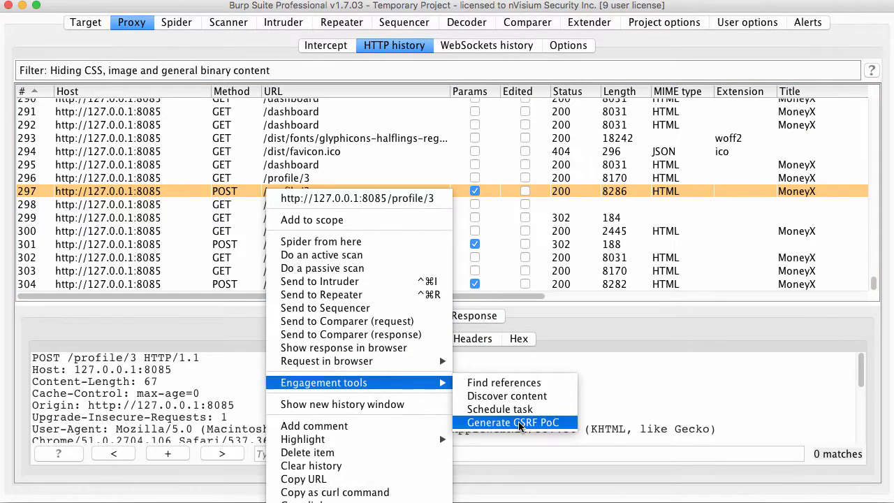
click(513, 422)
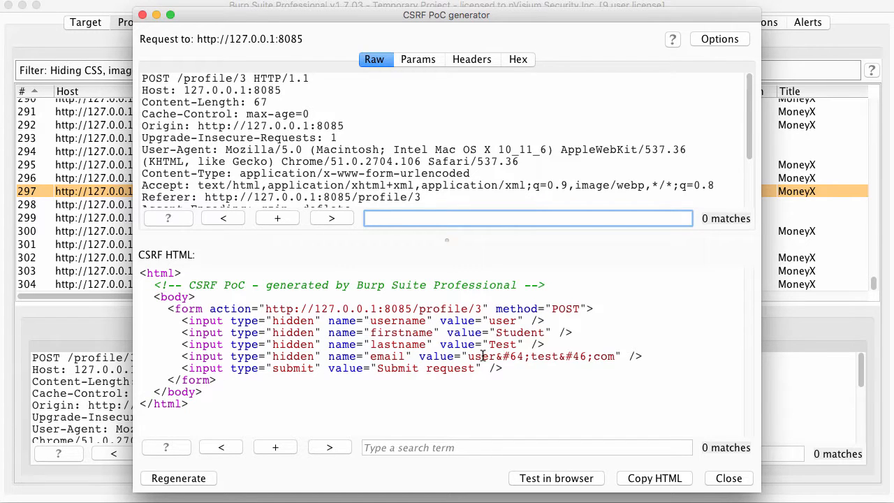
drag(481, 356, 610, 356)
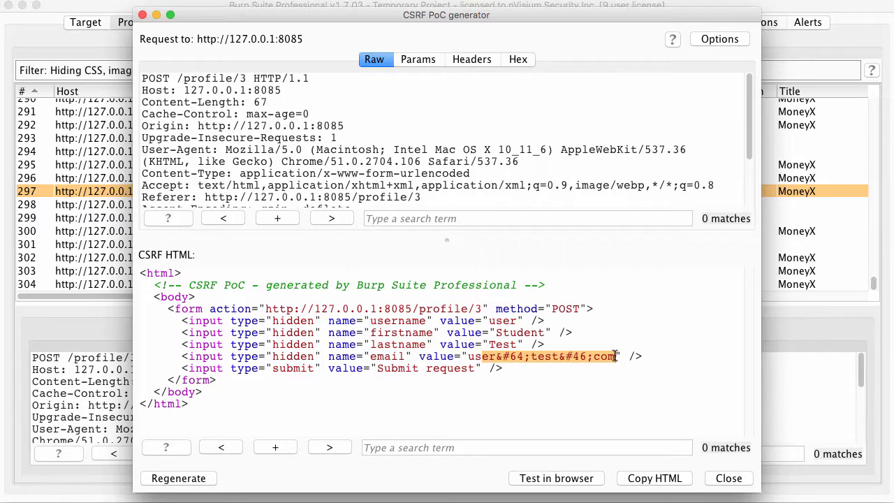
text(bad)
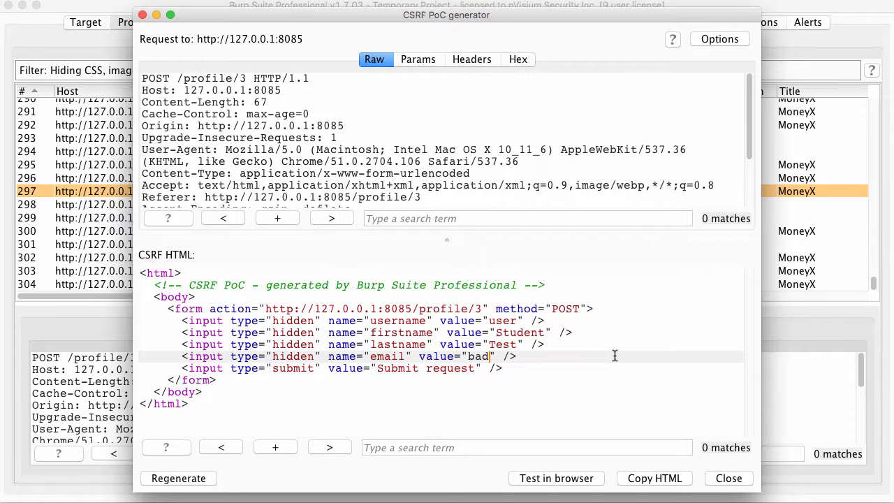
text(@badguy.com)
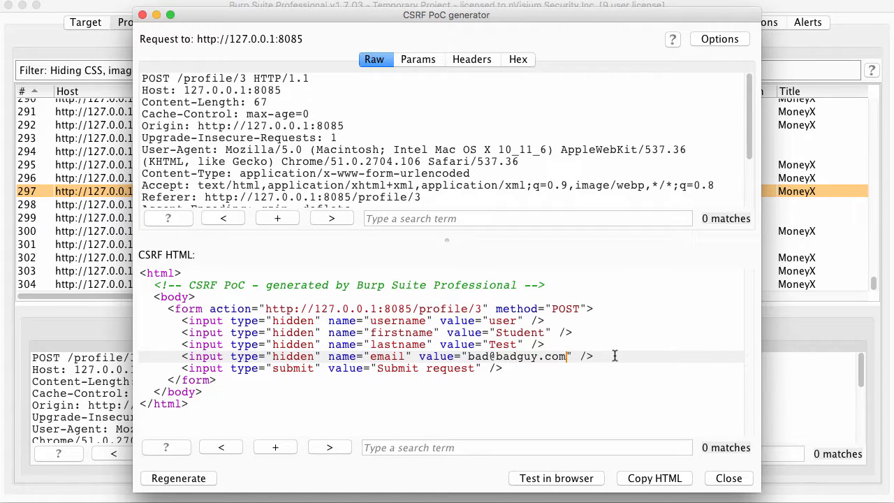
mouse_move(596, 411)
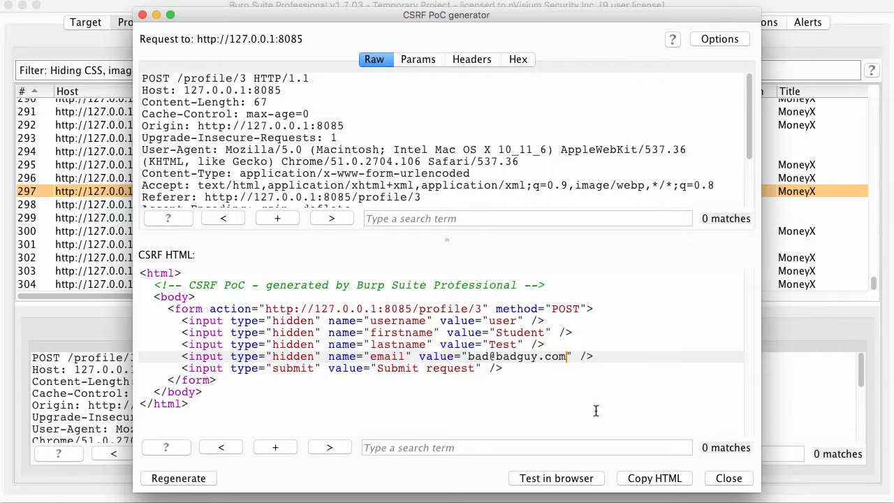
click(556, 478)
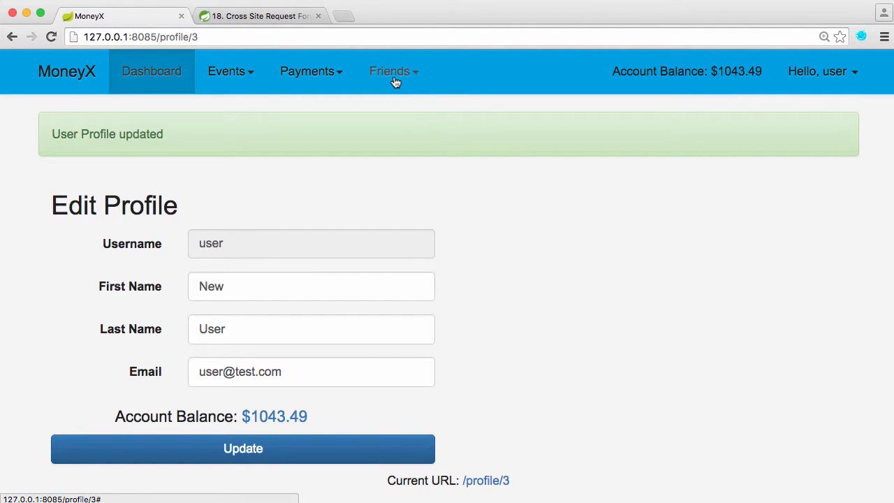
text(http://burp/show/2)
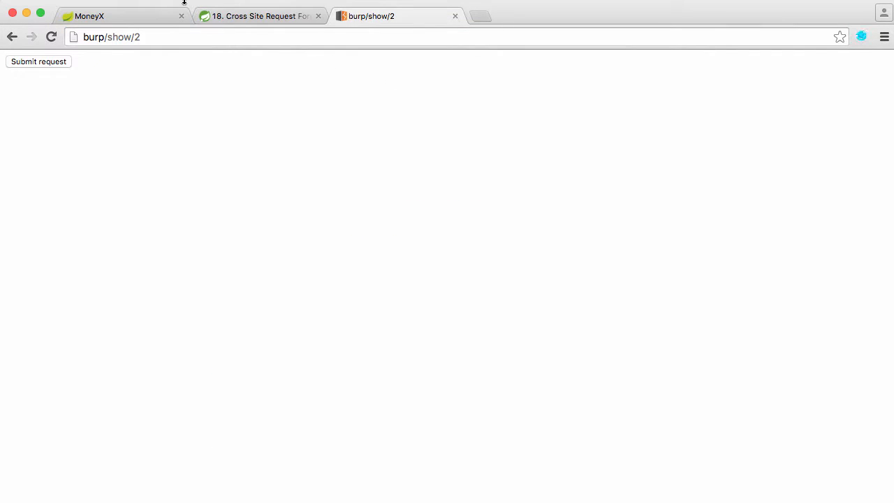
click(39, 61)
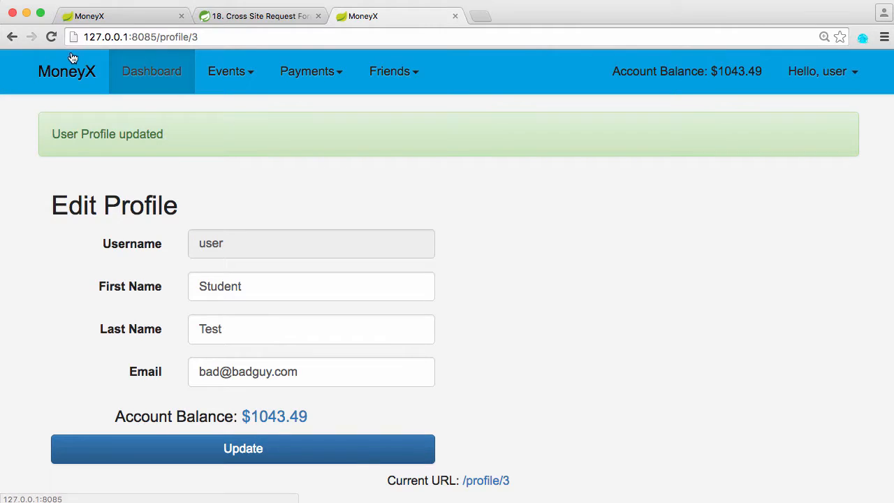